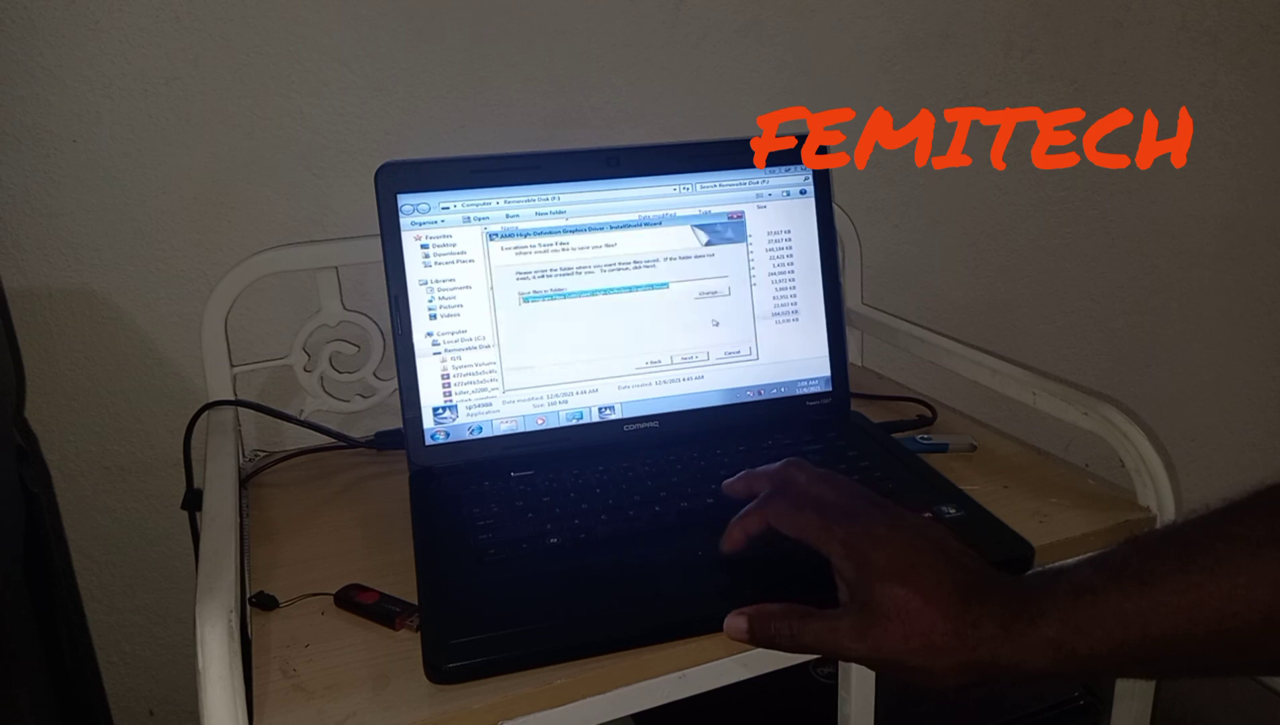
Confirm the chosen save folder and start extracting the AMD driver package files
click(689, 359)
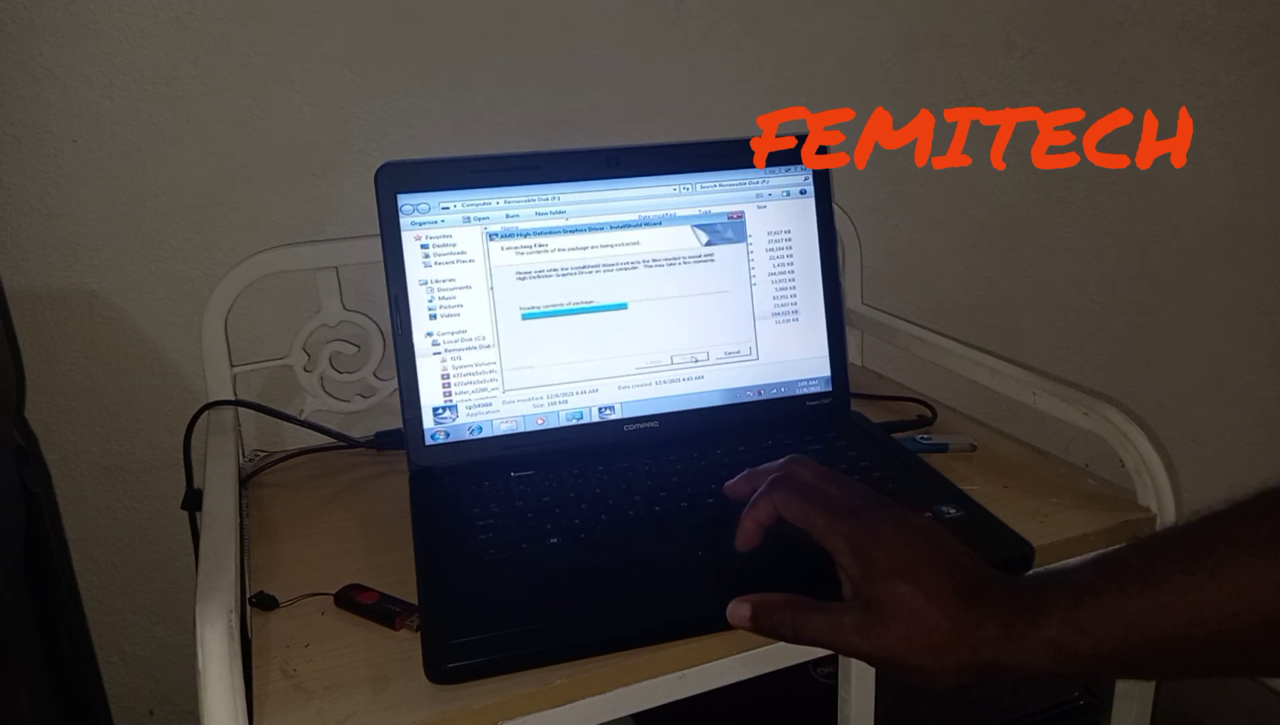